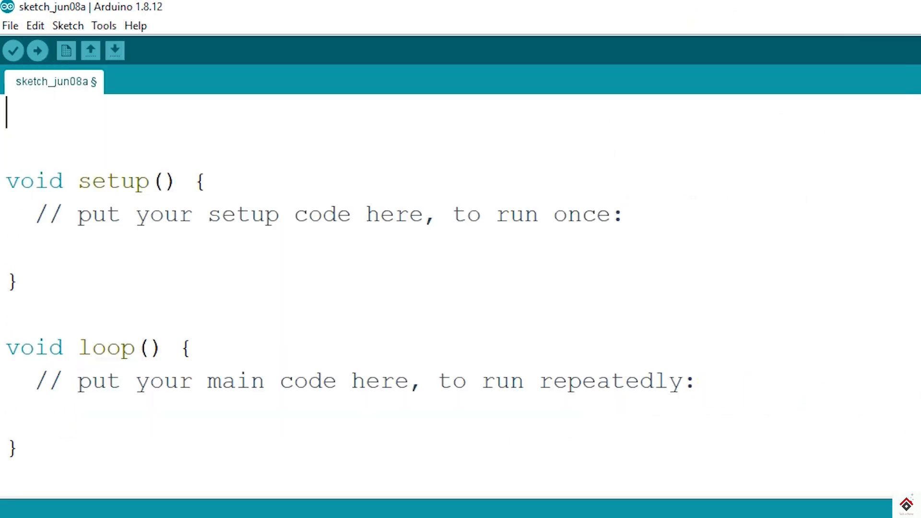
Declare pot as A0 above setup and start Serial at 9600 baud
{"action": "type", "text": "int pote"}
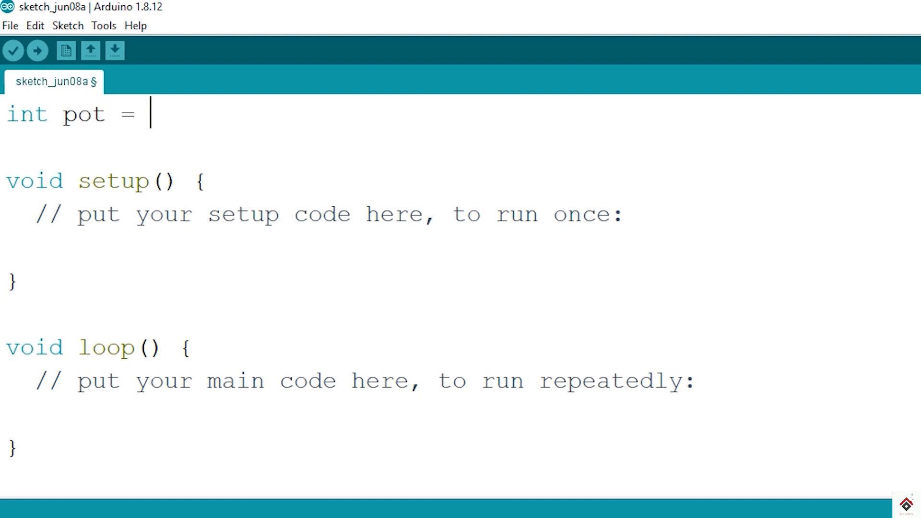
{"action": "type", "text": "A0;"}
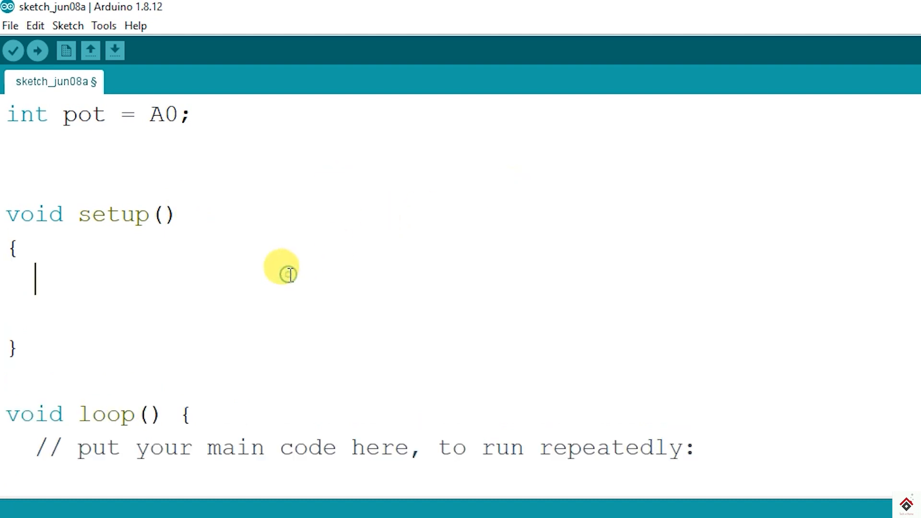
{"action": "type", "text": "Sr"}
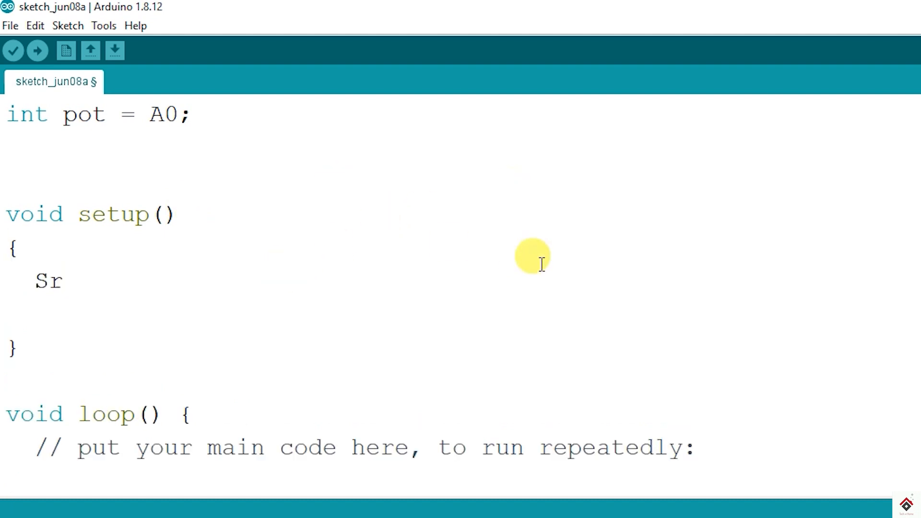
{"action": "type", "text": "e"}
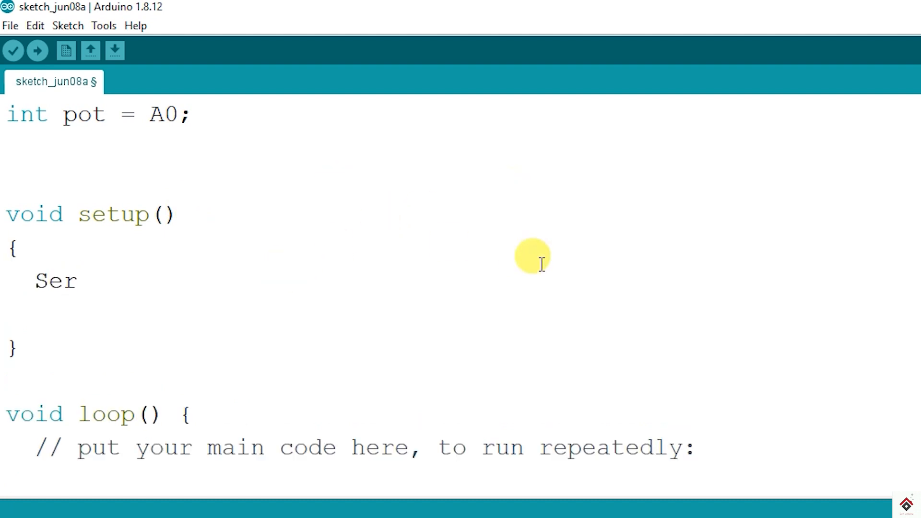
{"action": "type", "text": "ila"}
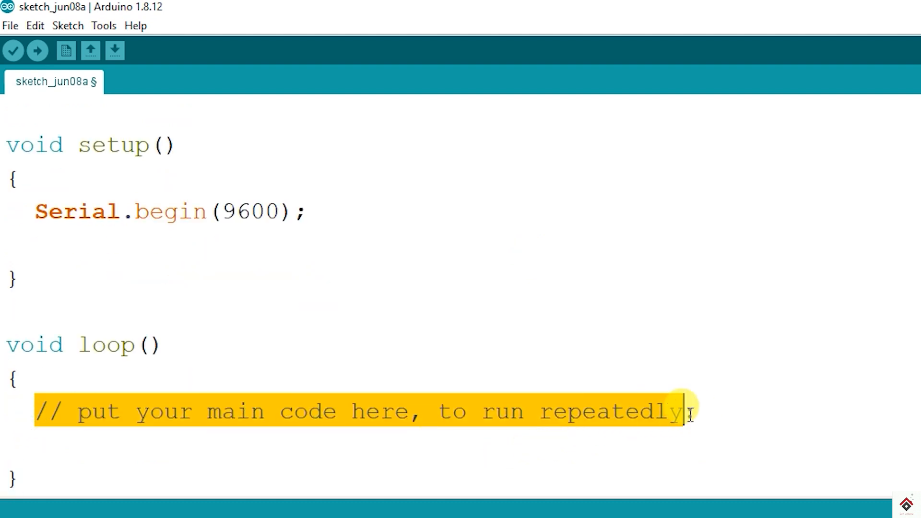
In loop, read the potentiometer into pot_data and print it with Serial.println
{"action": "type", "text": "int"}
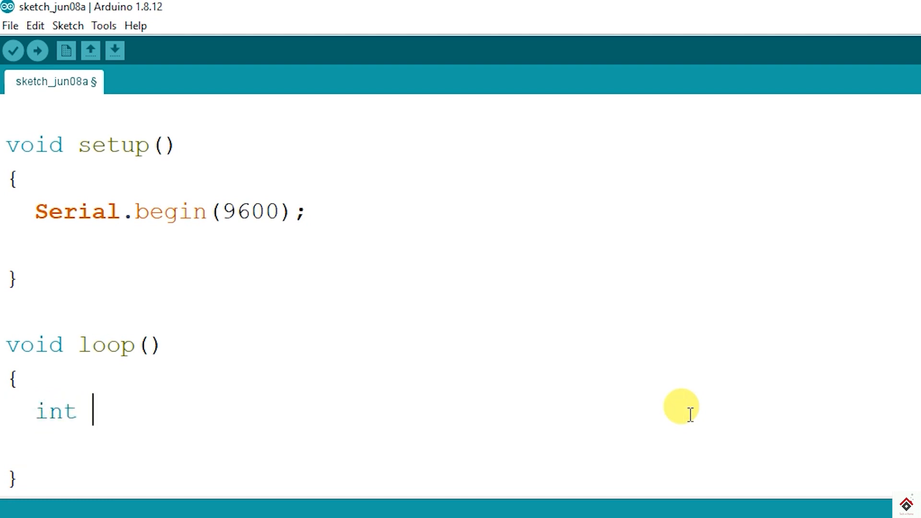
{"action": "type", "text": "pot_"}
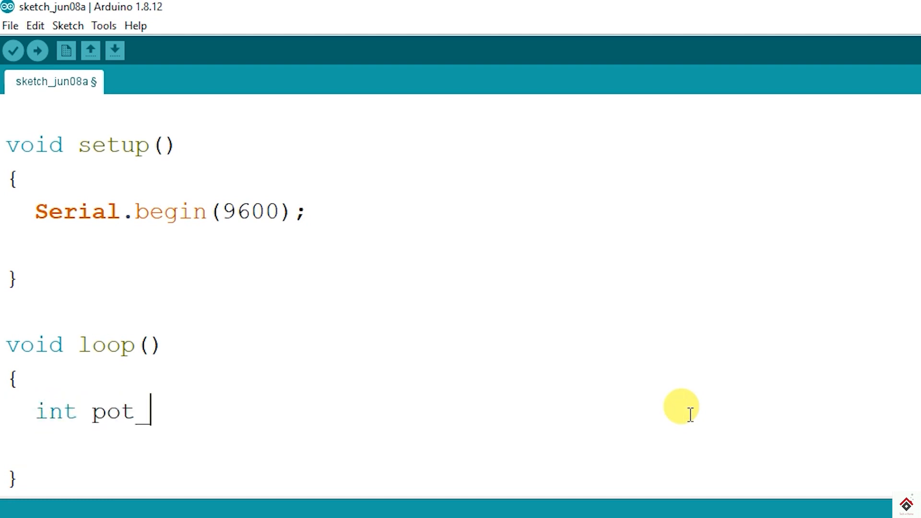
{"action": "type", "text": "data ="}
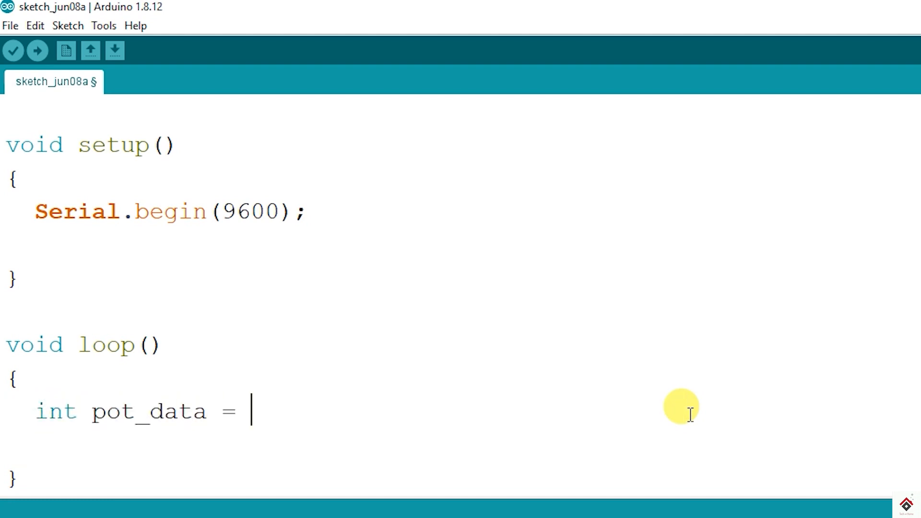
{"action": "type", "text": "analo"}
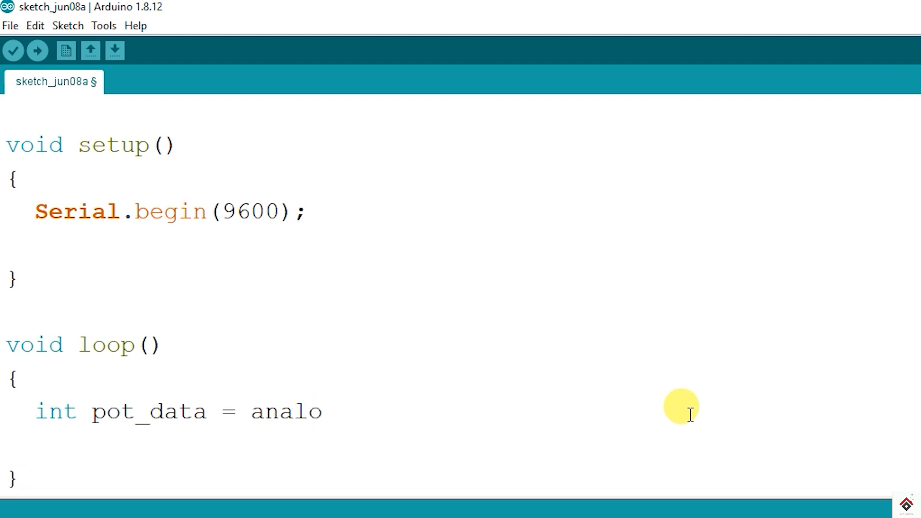
{"action": "type", "text": "gRead(pot"}
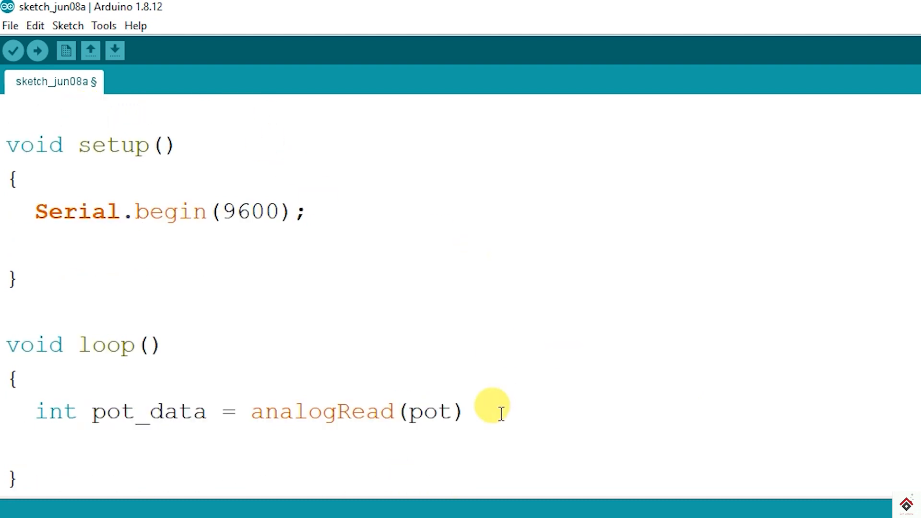
{"action": "type", "text": ";"}
{"action": "type", "text": "Serial.println("}
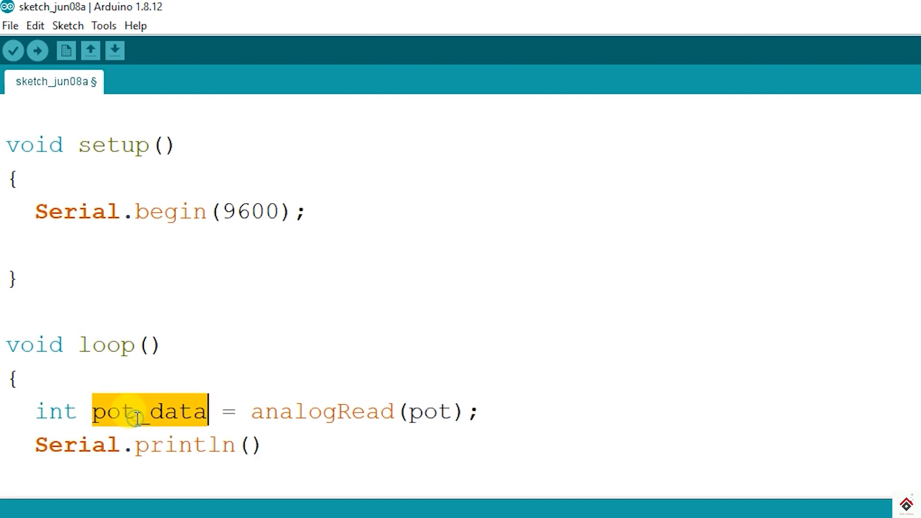
{"action": "type", "text": "pot_data"}
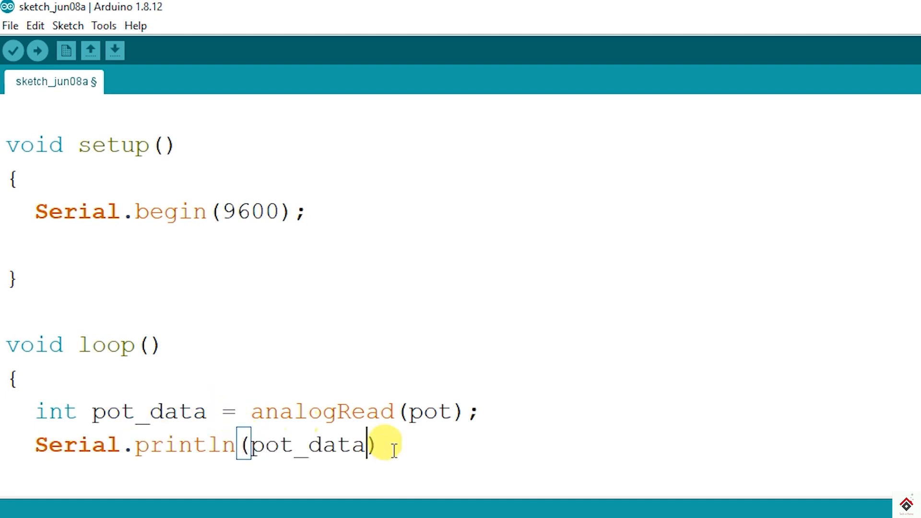
{"action": "type", "text": ";"}
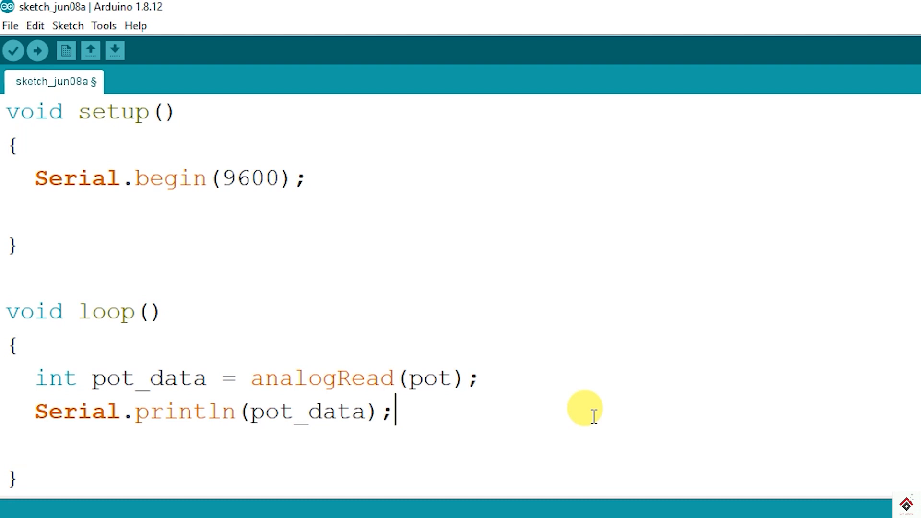
{"action": "mouse_move", "coordinate": [103, 36]}
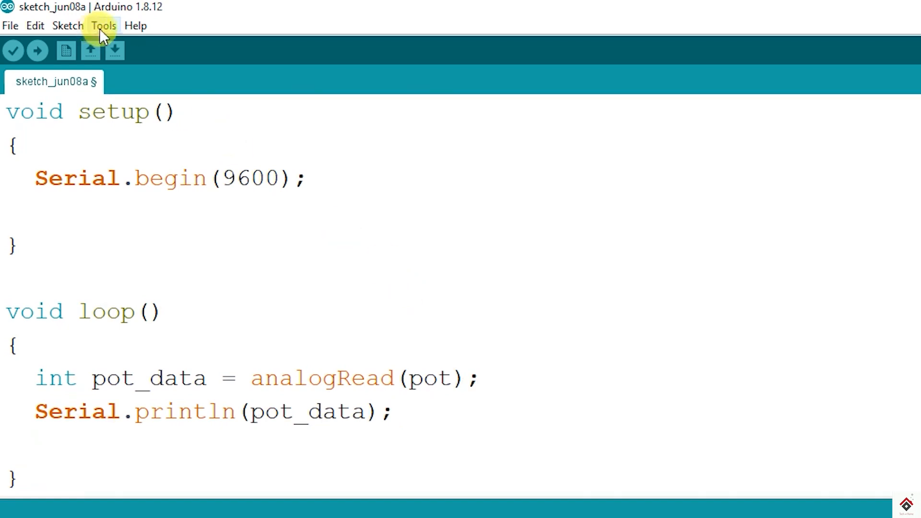
{"action": "left_click", "coordinate": [103, 25]}
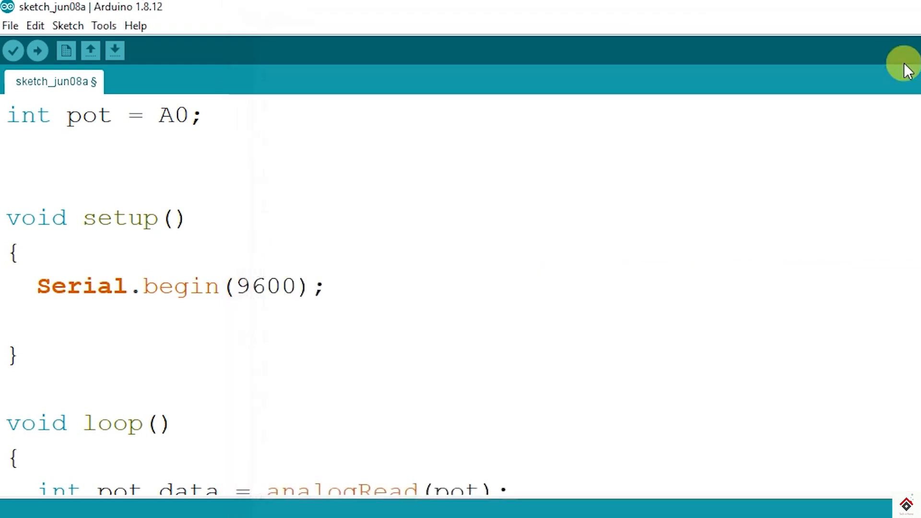
{"action": "mouse_move", "coordinate": [764, 190]}
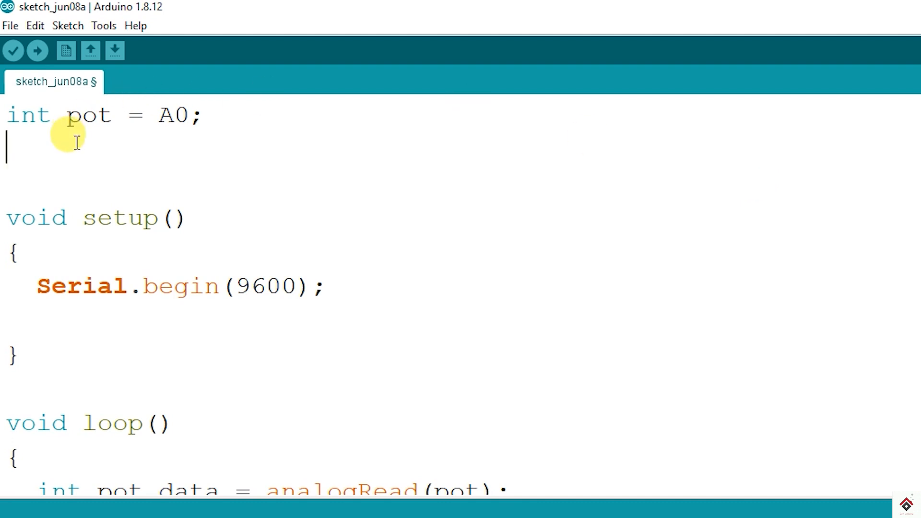
Declare int led = 11 and add pinMode(led, OUTPUT) in setup
{"action": "type", "text": "int"}
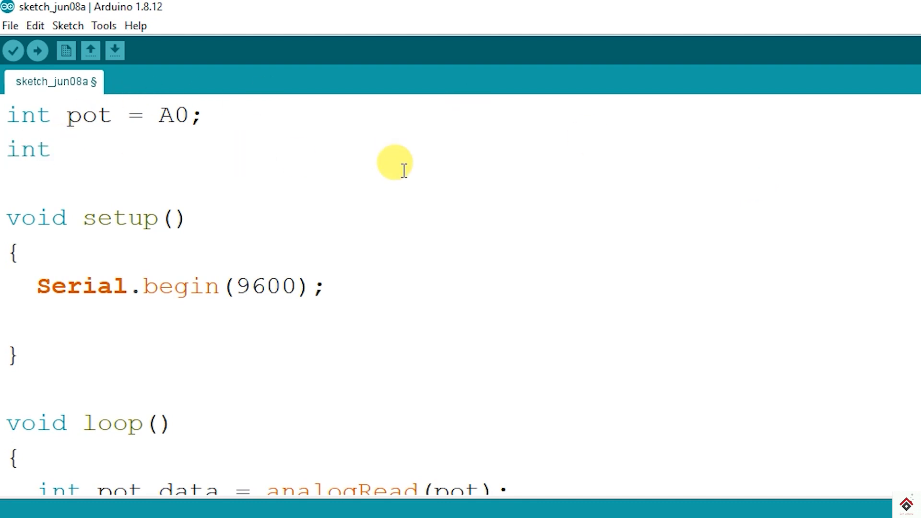
{"action": "type", "text": "led ="}
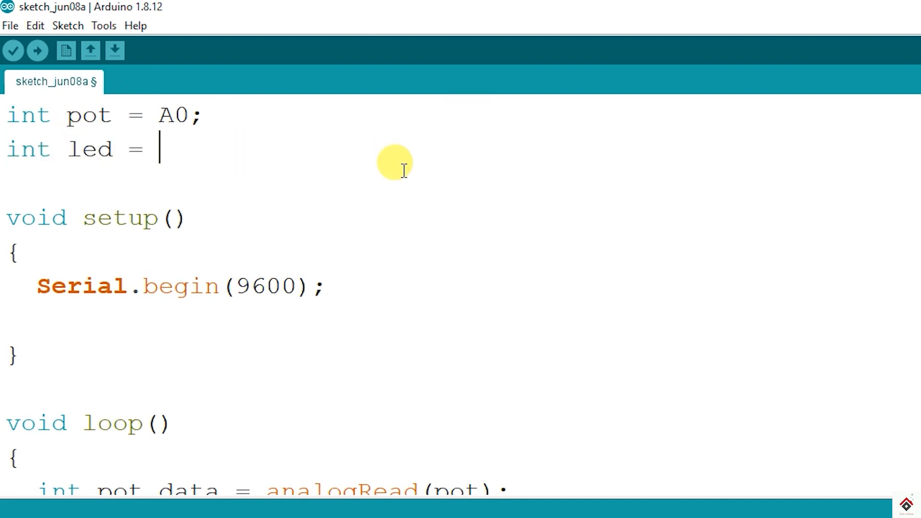
{"action": "type", "text": "11;"}
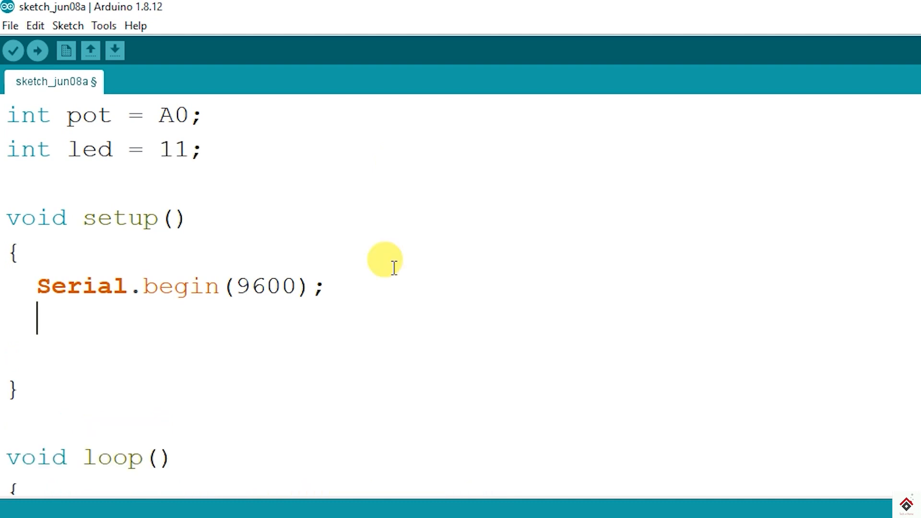
{"action": "type", "text": "pinMode"}
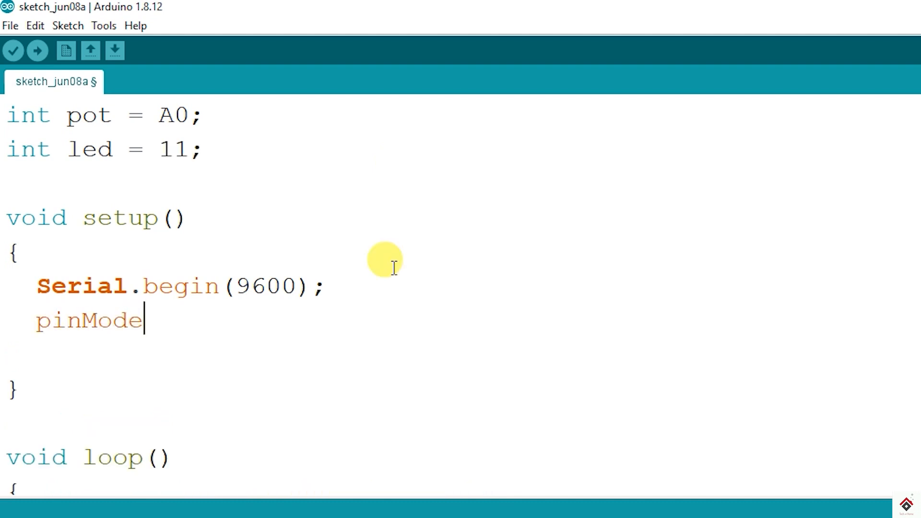
{"action": "type", "text": "(led, OUTPUT);"}
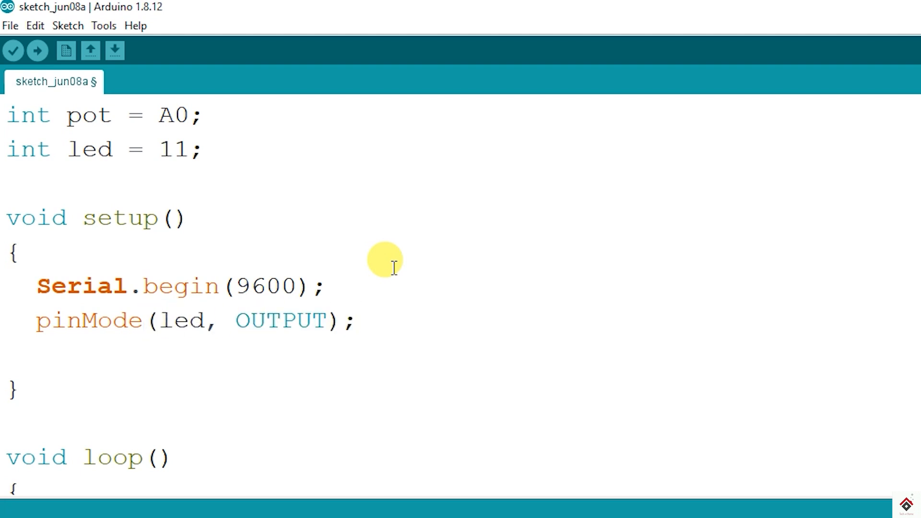
{"action": "scroll", "scroll_direction": "down", "scroll_amount": 3}
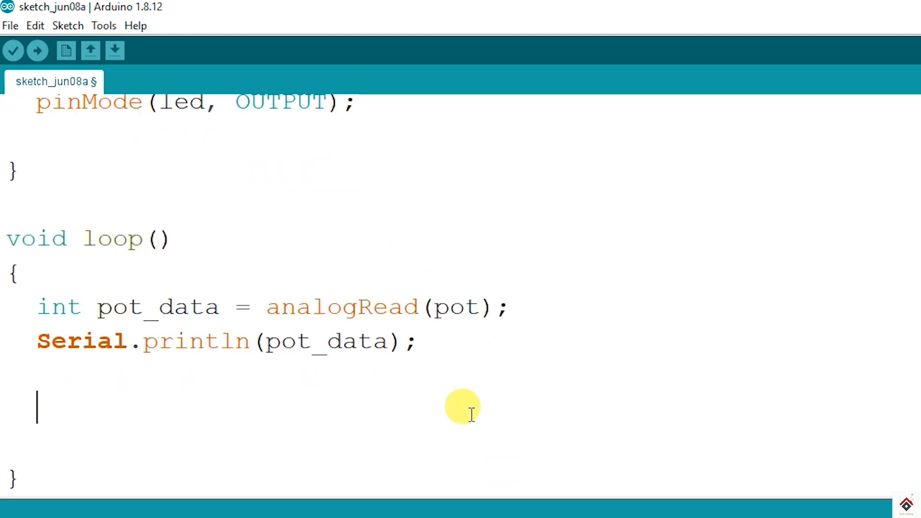
In loop, add analogWrite(led, ) and int brightness = map(pot_data, 0, 1023, 0, 255)
{"action": "type", "text": "analogWrite()"}
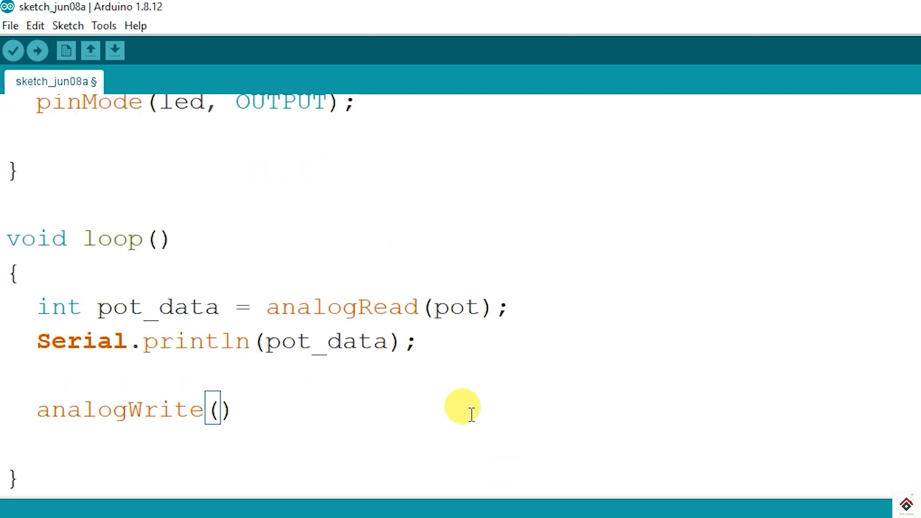
{"action": "type", "text": "led,"}
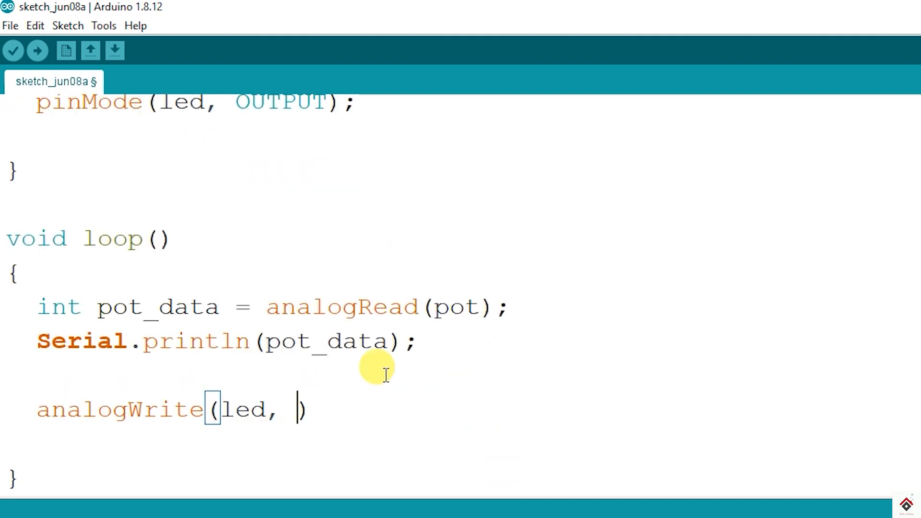
{"action": "mouse_move", "coordinate": [282, 410]}
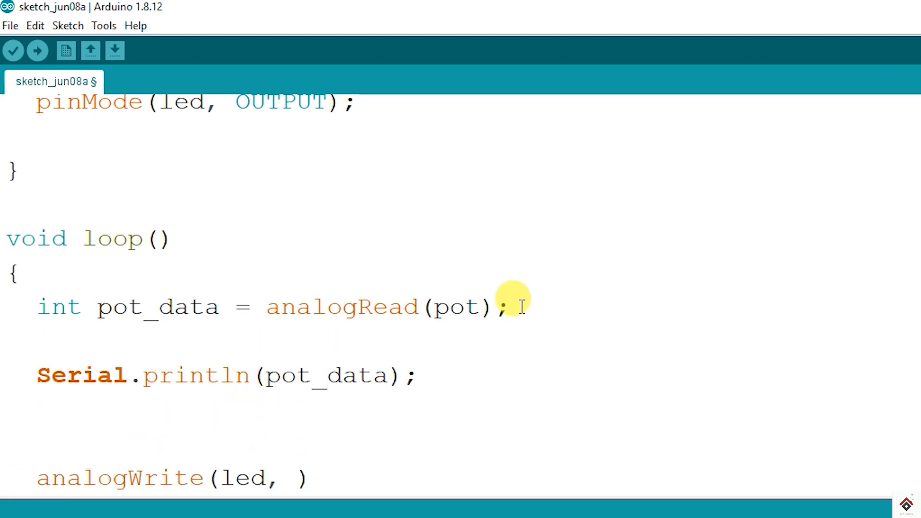
{"action": "type", "text": "int"}
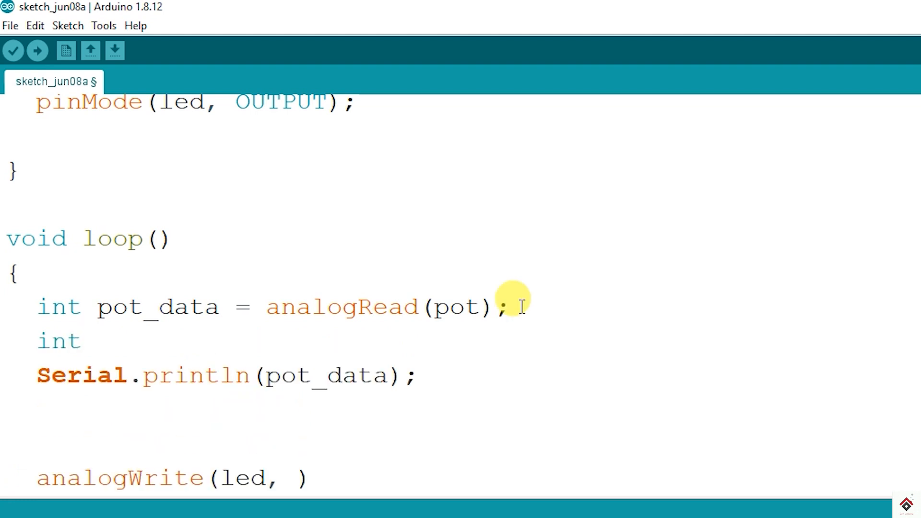
{"action": "type", "text": "brightne"}
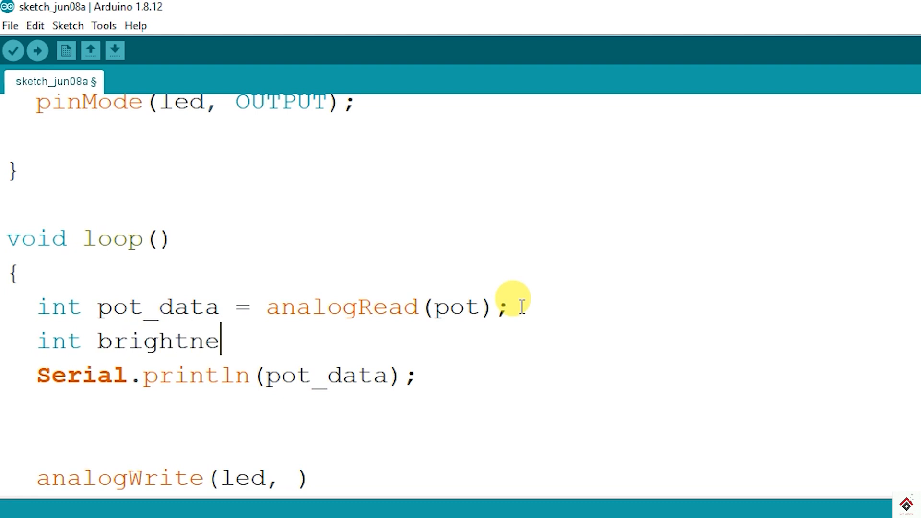
{"action": "type", "text": "ss ="}
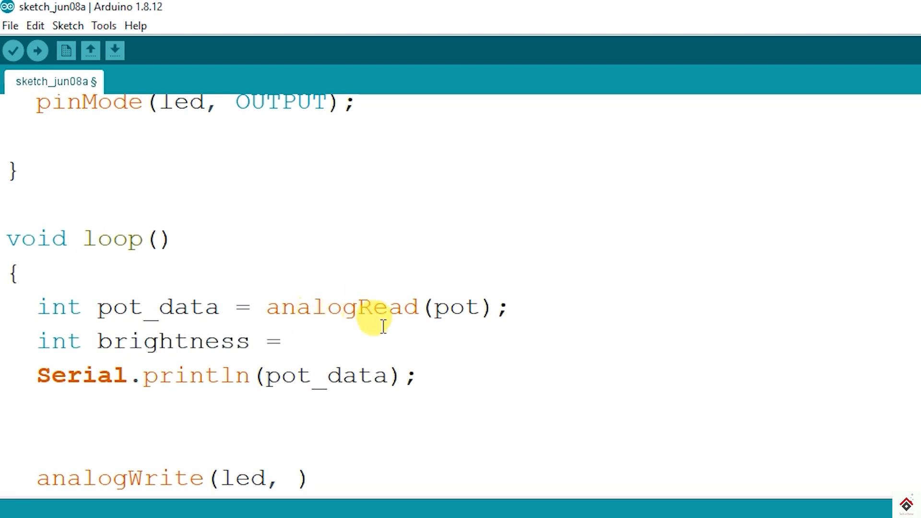
{"action": "type", "text": "map()"}
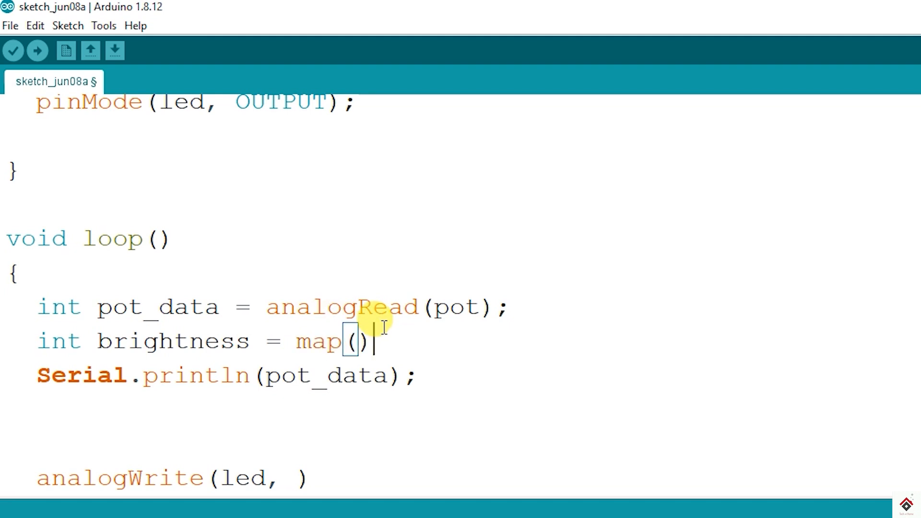
{"action": "double_click", "coordinate": [153, 307]}
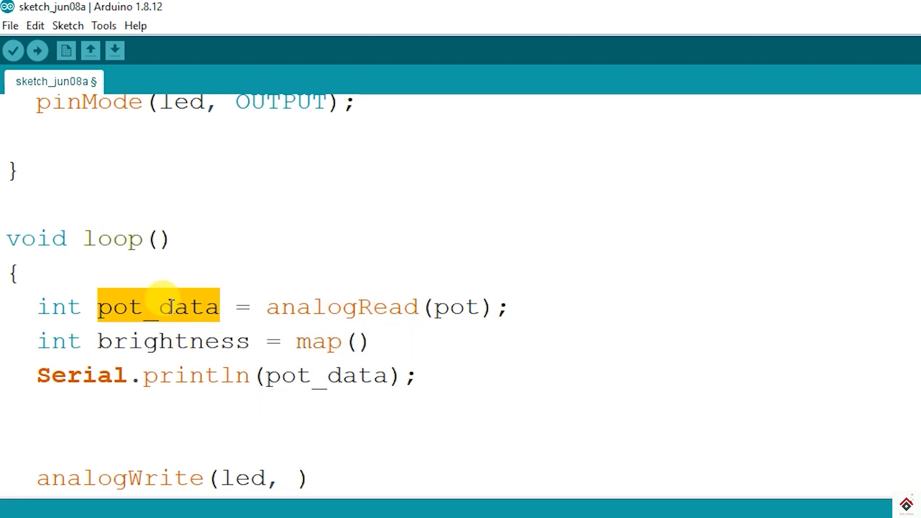
{"action": "type", "text": "pot_data,"}
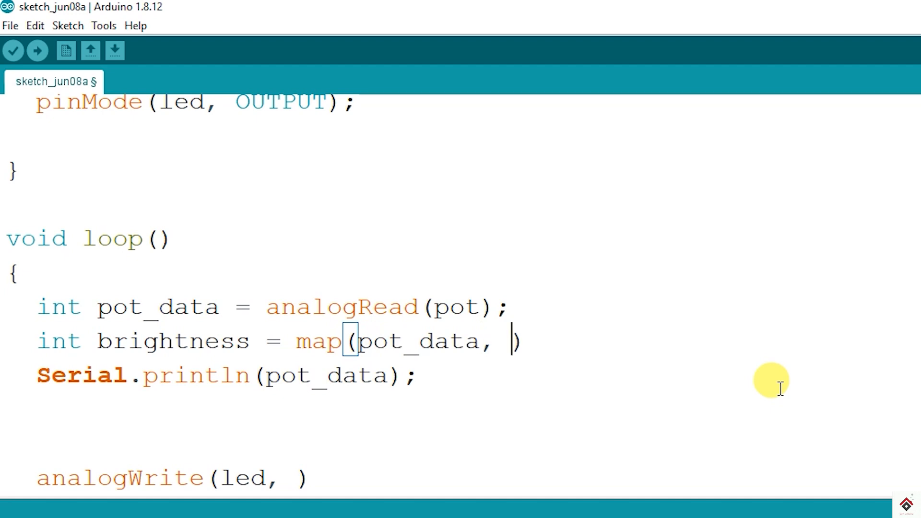
{"action": "type", "text": "0,"}
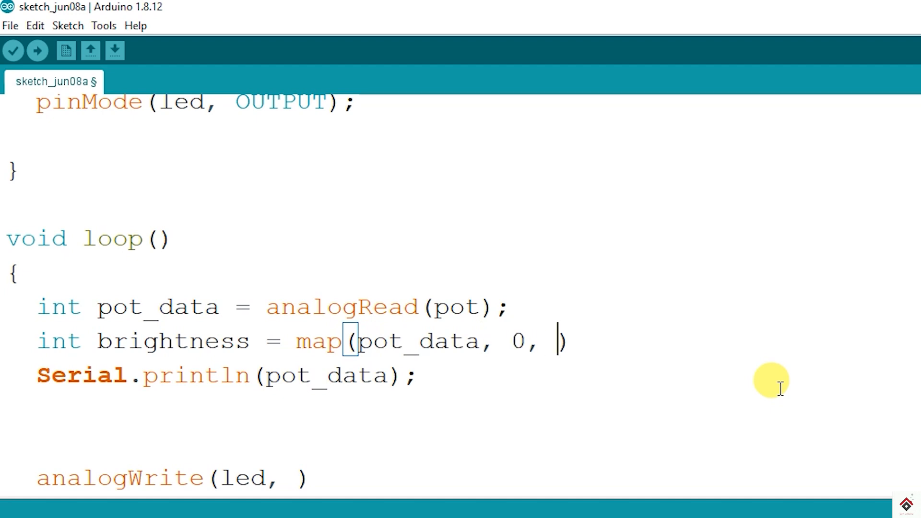
{"action": "type", "text": "1023,"}
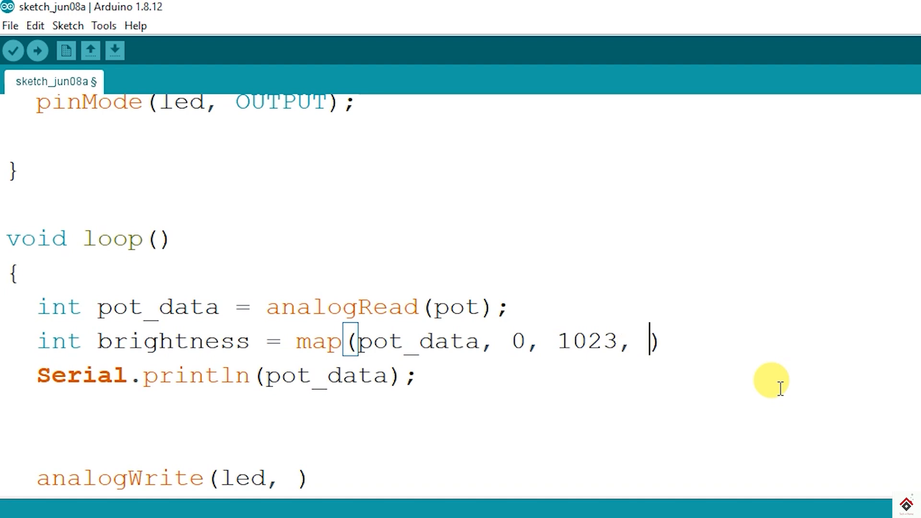
{"action": "type", "text": "0"}
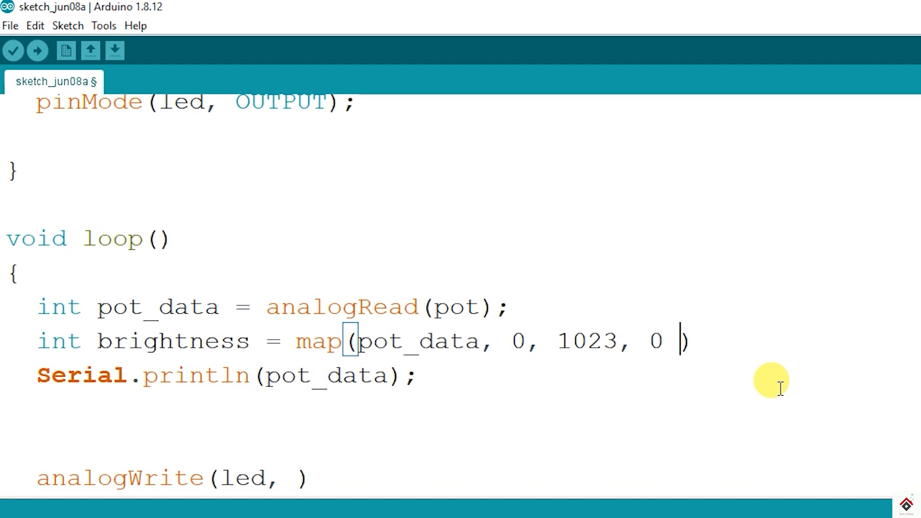
{"action": "type", "text": "2"}
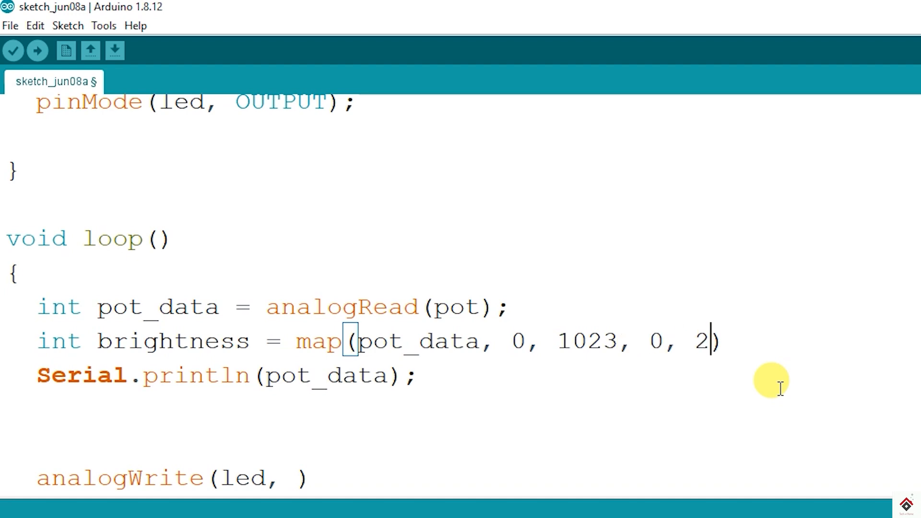
Close the map at 255, write brightness to the led, and confirm Arduino Uno on COM5
{"action": "type", "text": "55);"}
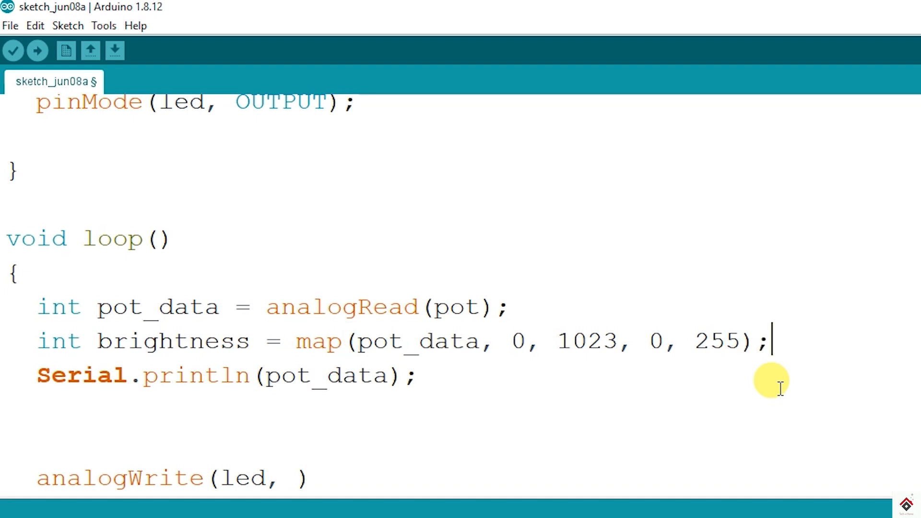
{"action": "double_click", "coordinate": [171, 341]}
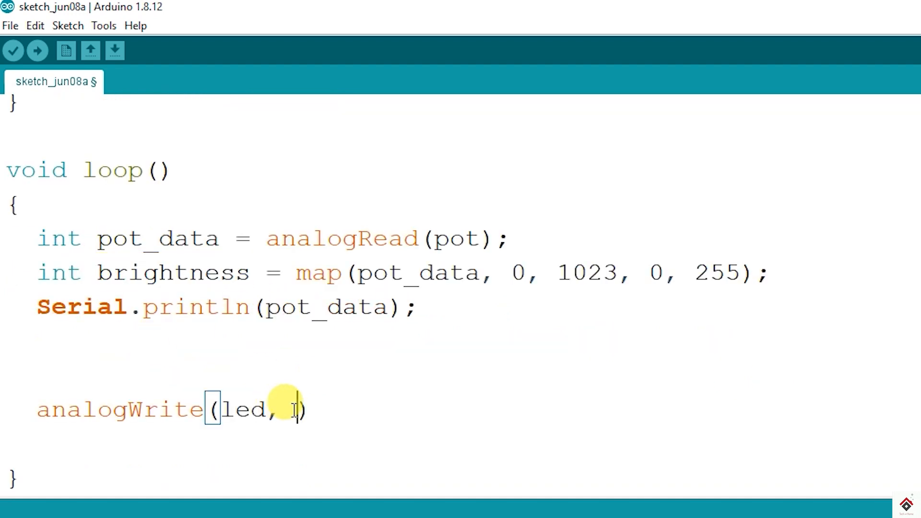
{"action": "type", "text": "brightness"}
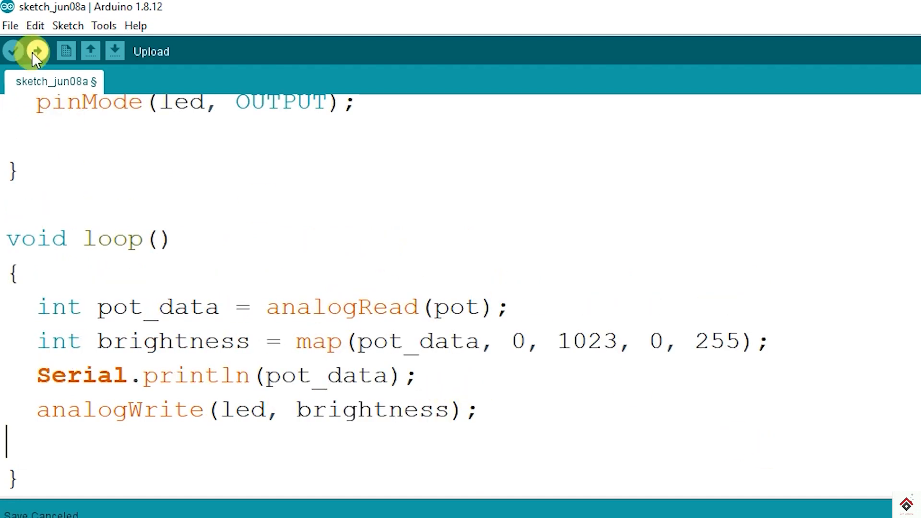
{"action": "left_click", "coordinate": [104, 26]}
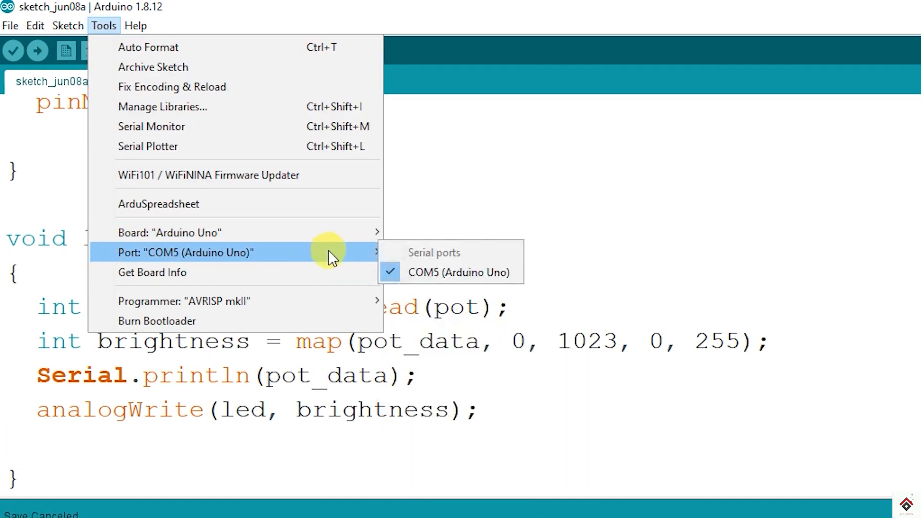